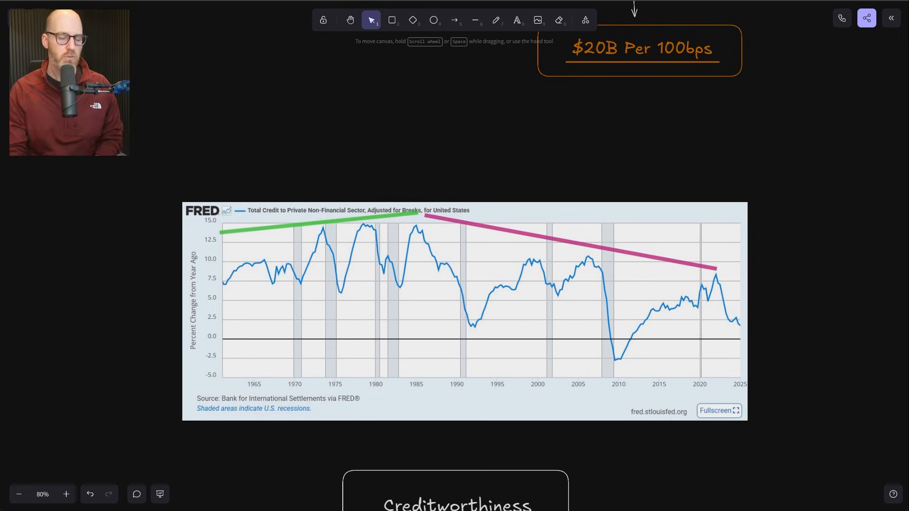
# Step: Scroll the Where Profits Come From PDF to page 12, showing Figure 5
pyautogui.scroll(-3)
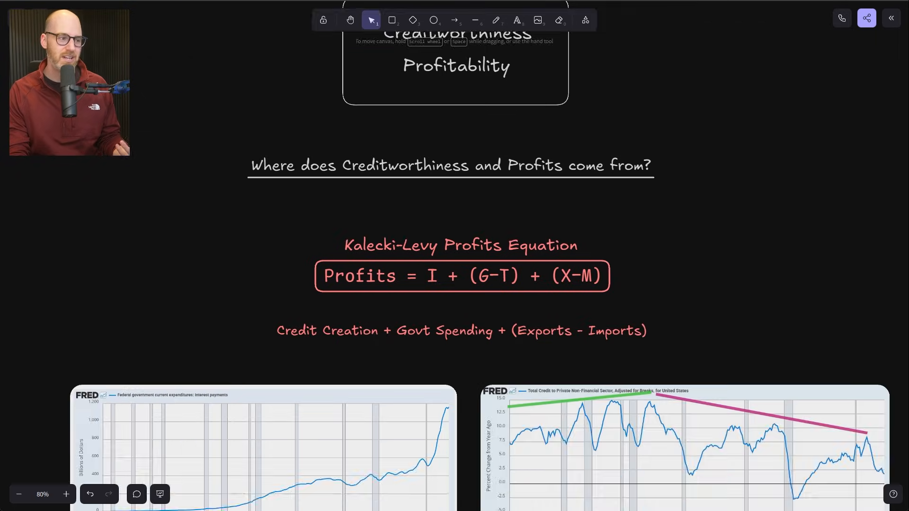
pyautogui.scroll(-3)
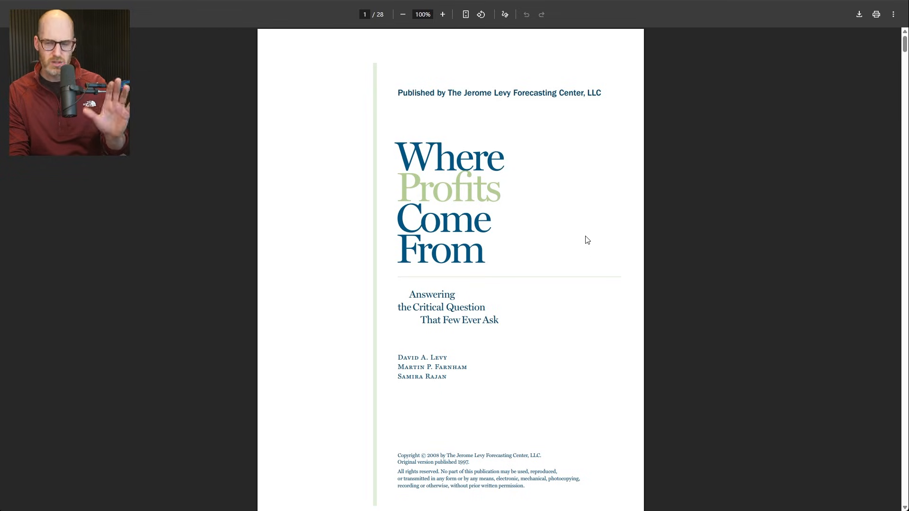
pyautogui.moveTo(575, 255)
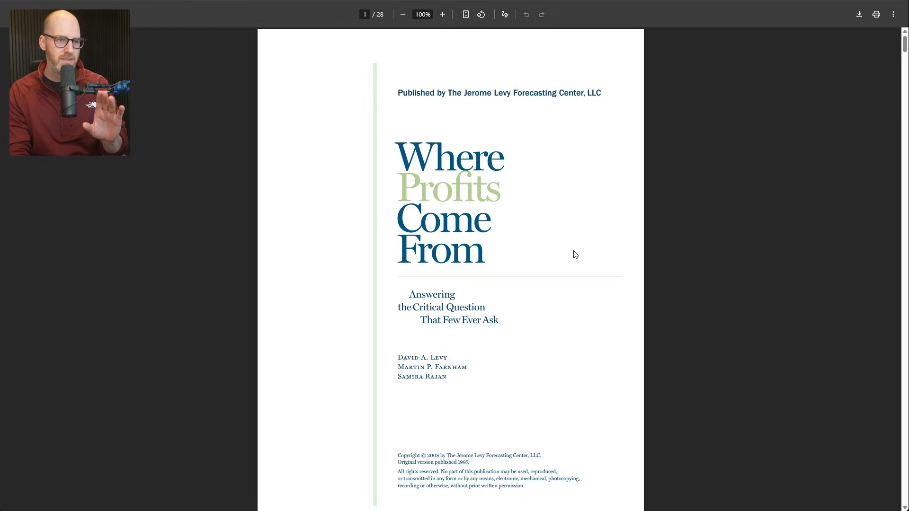
pyautogui.scroll(-3)
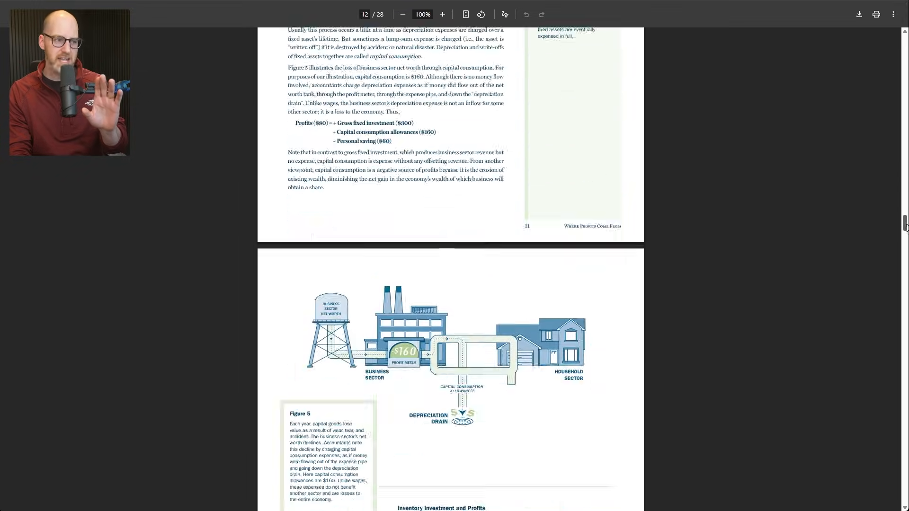
pyautogui.scroll(-3)
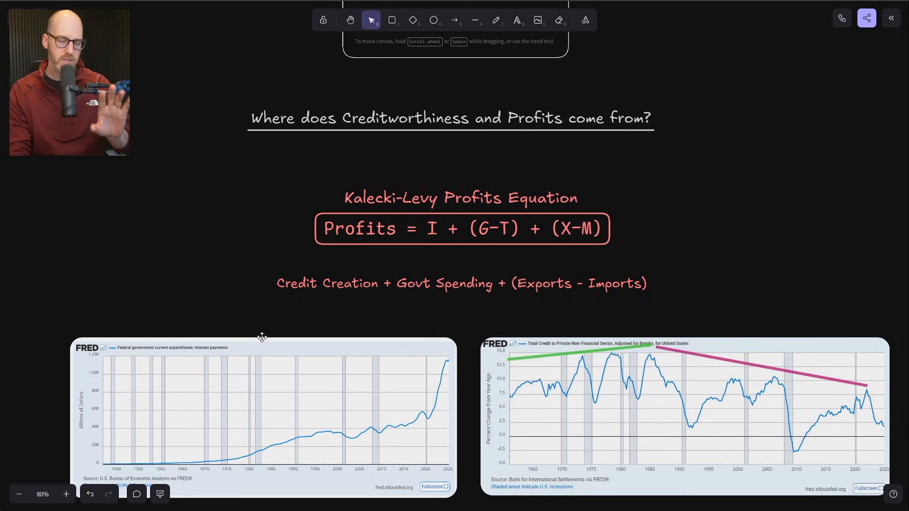
pyautogui.moveTo(268, 339)
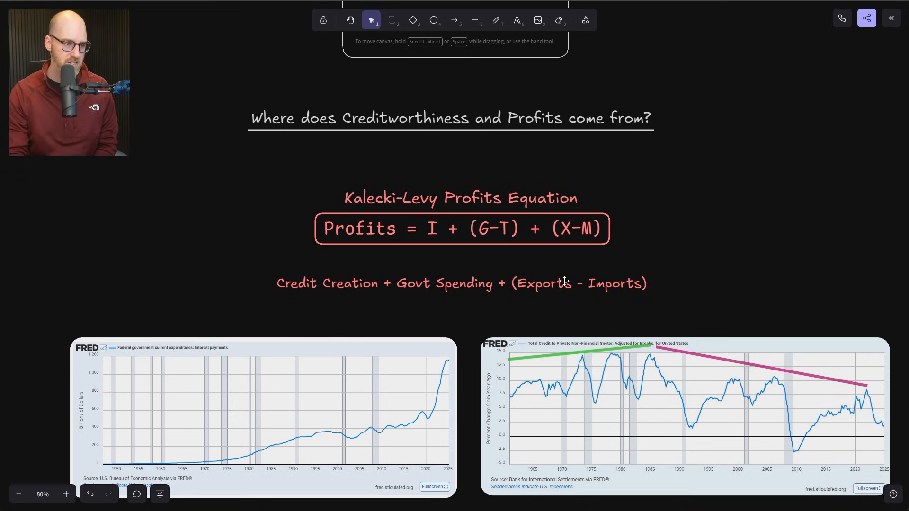
# Step: Underline (Exports - Imports), Credit Creation and Govt Spending in red freehand
pyautogui.click(496, 20)
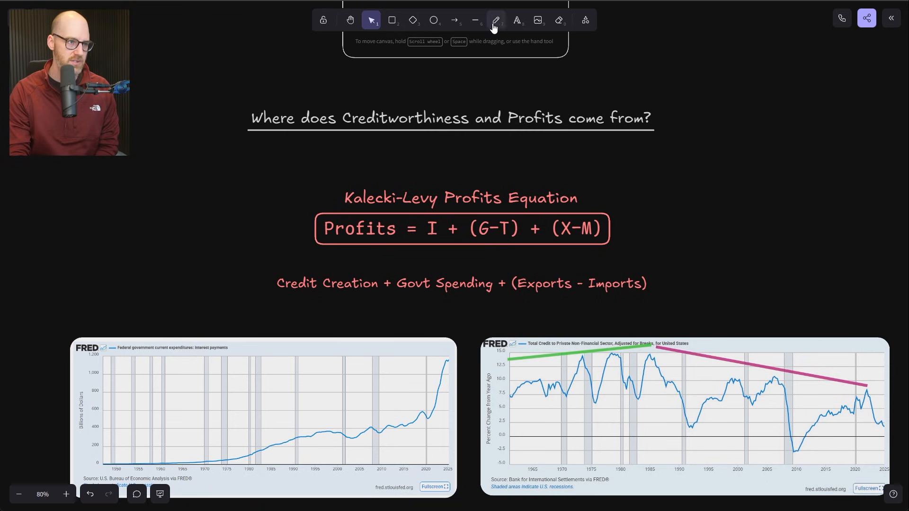
pyautogui.click(495, 19)
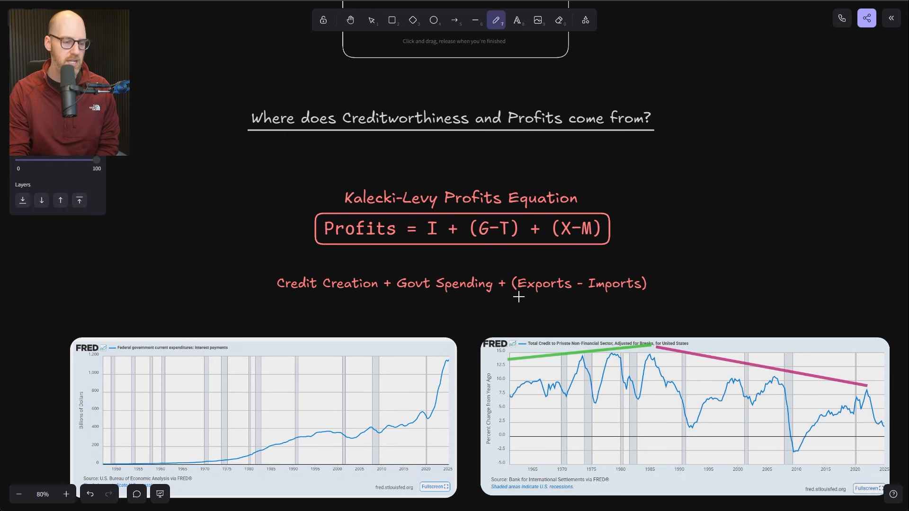
pyautogui.moveTo(519, 297); pyautogui.dragTo(651, 297)
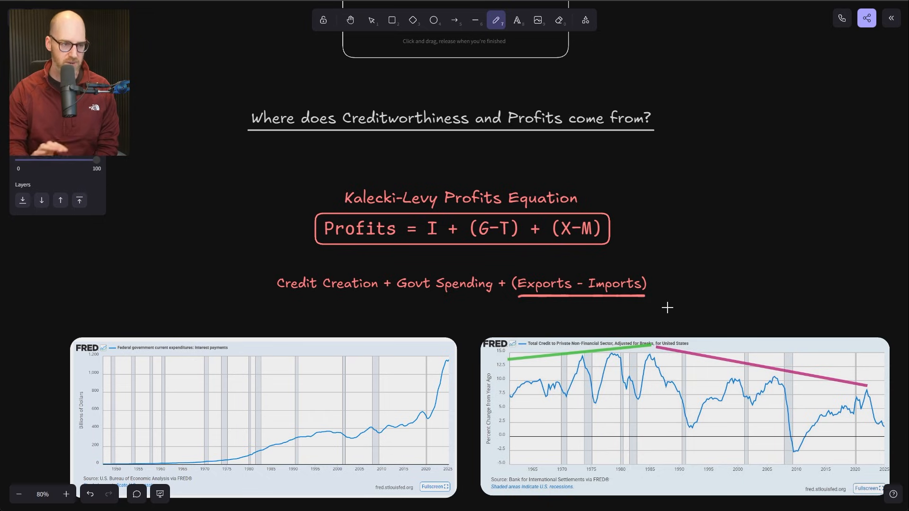
pyautogui.moveTo(604, 301)
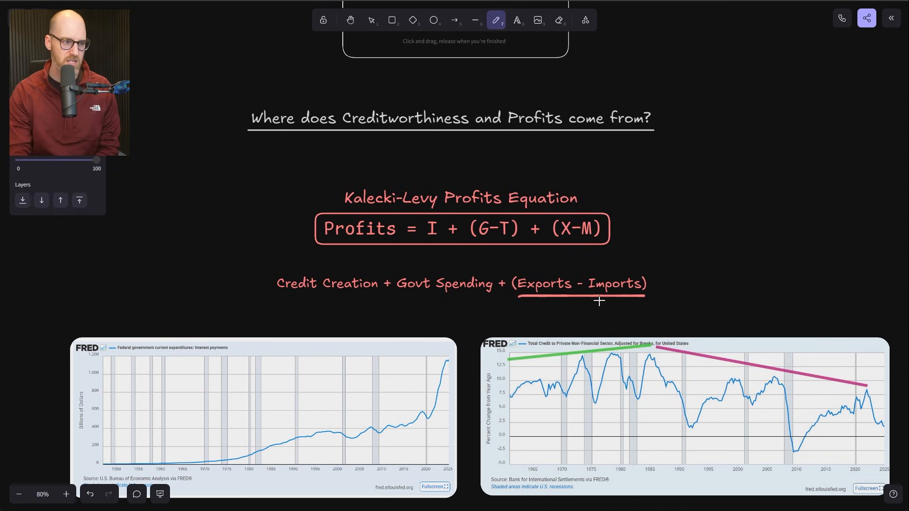
pyautogui.moveTo(277, 310)
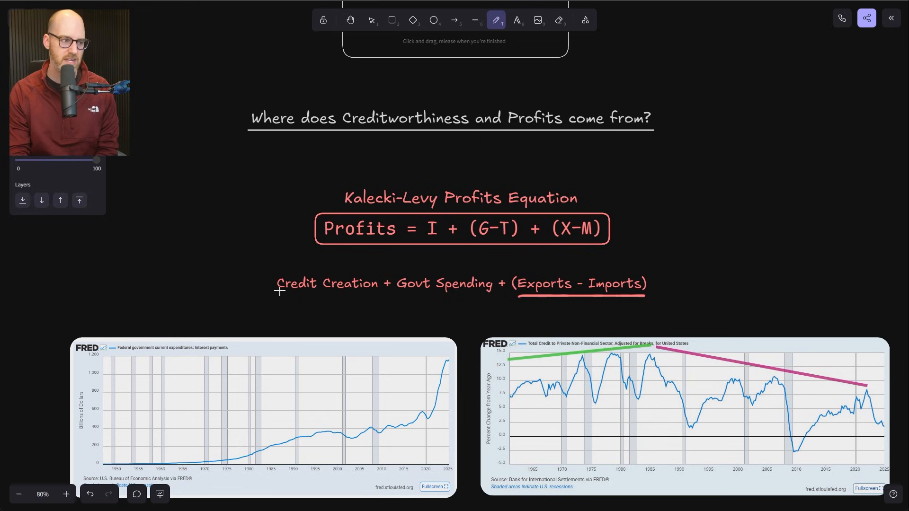
pyautogui.moveTo(277, 292); pyautogui.dragTo(380, 291)
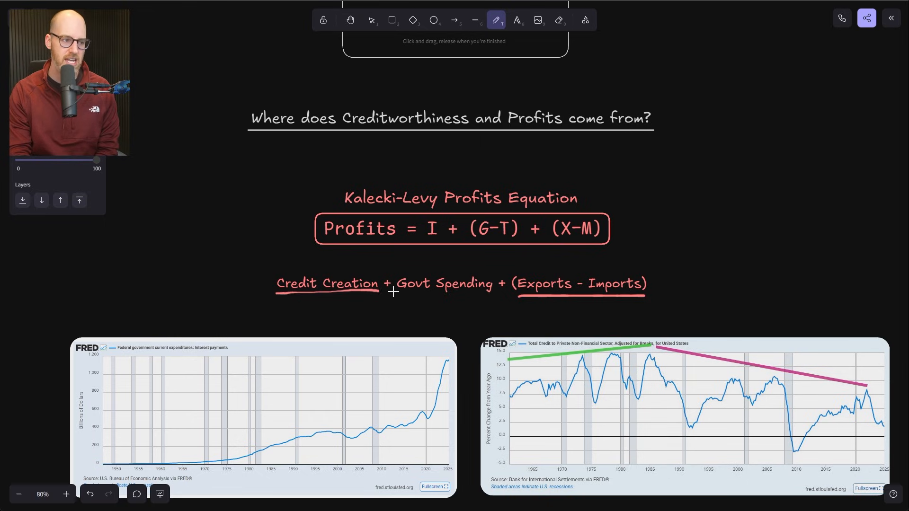
pyautogui.moveTo(393, 295); pyautogui.dragTo(501, 298)
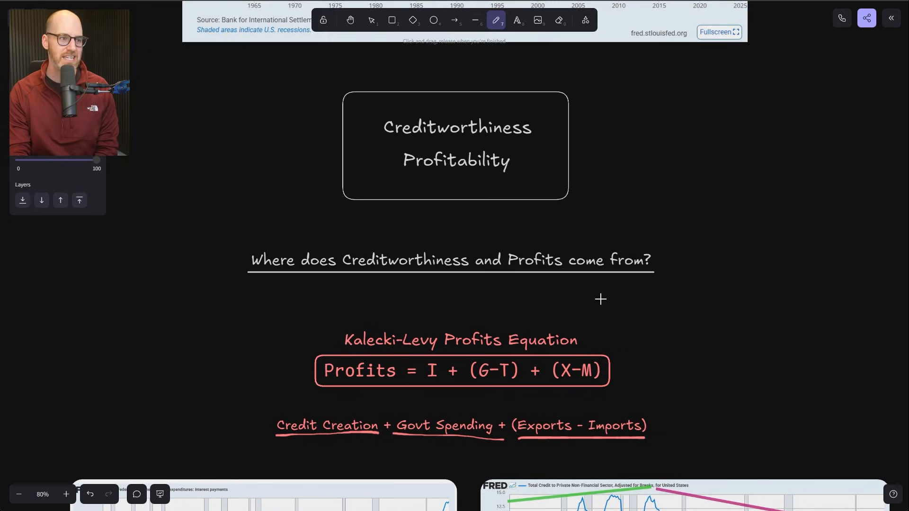
# Step: Draw a curved red arrow from the equation up to the Creditworthiness/Profitability box
pyautogui.moveTo(655, 385); pyautogui.dragTo(609, 161)
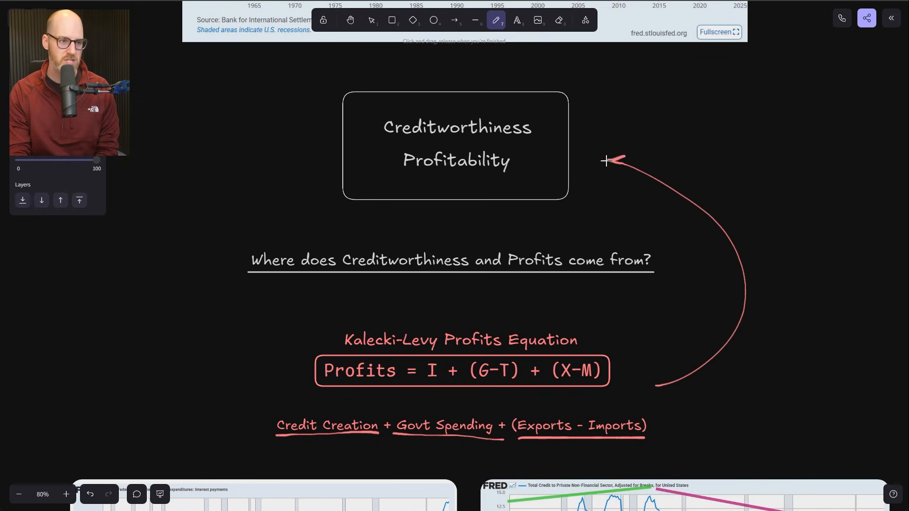
pyautogui.moveTo(607, 160); pyautogui.dragTo(633, 174)
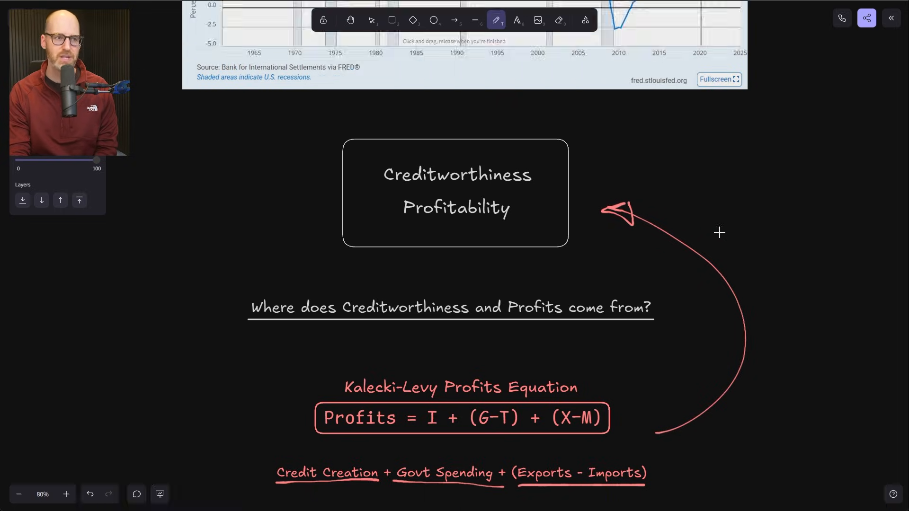
pyautogui.scroll(-3)
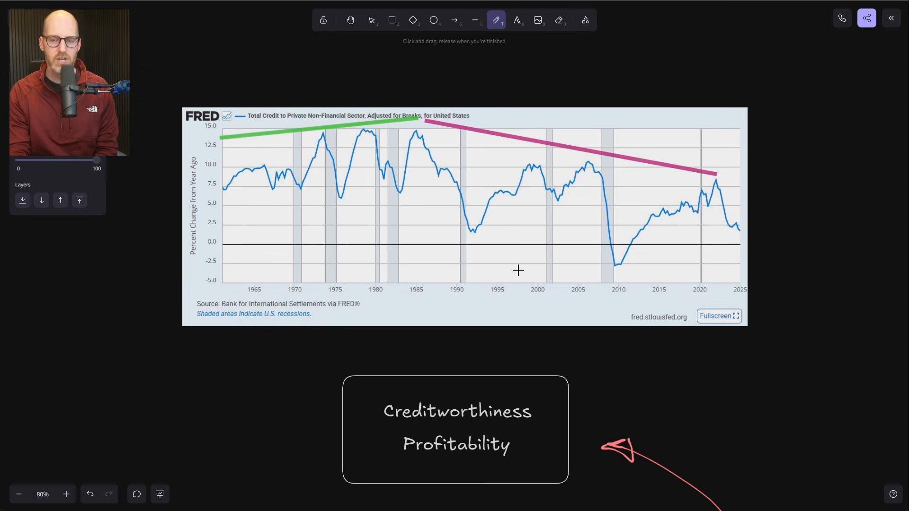
pyautogui.moveTo(519, 292)
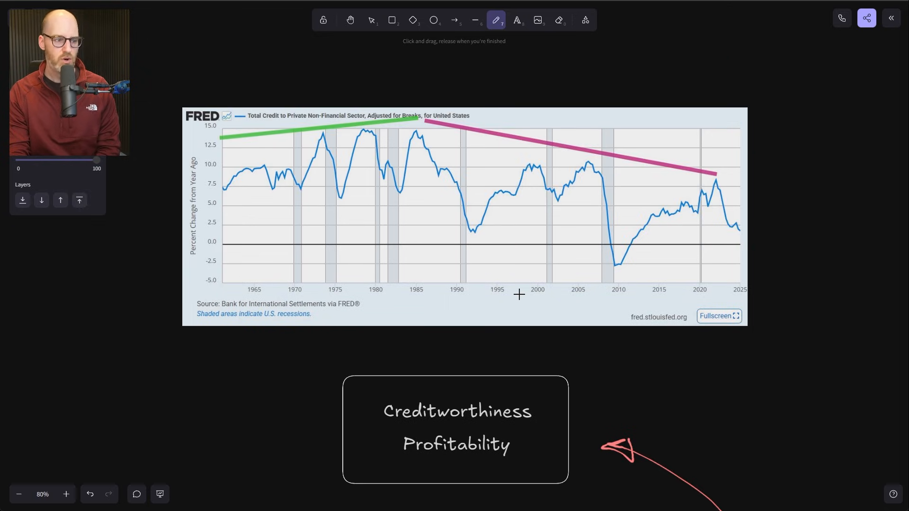
pyautogui.moveTo(525, 296)
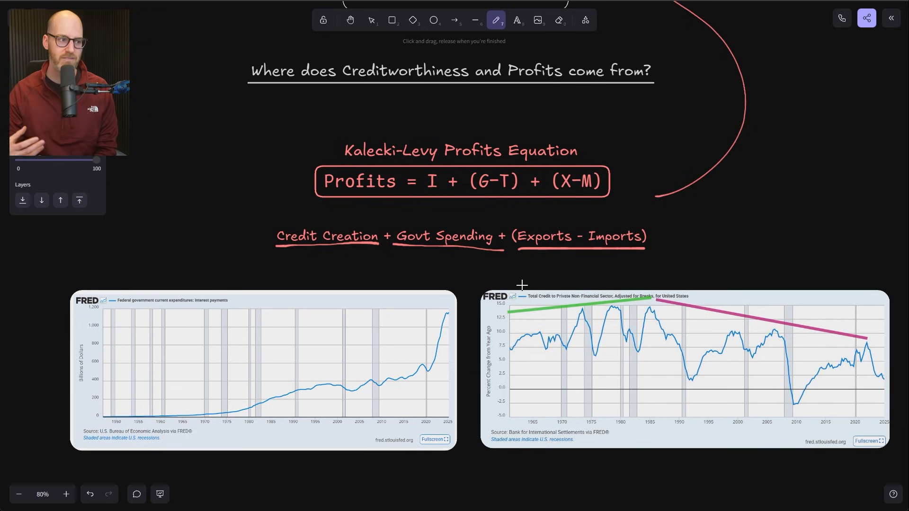
pyautogui.moveTo(423, 320)
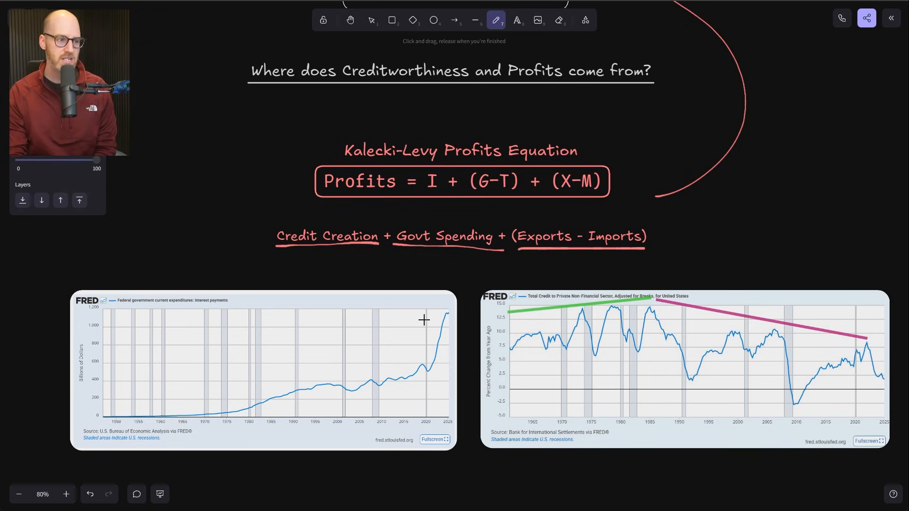
pyautogui.moveTo(439, 312)
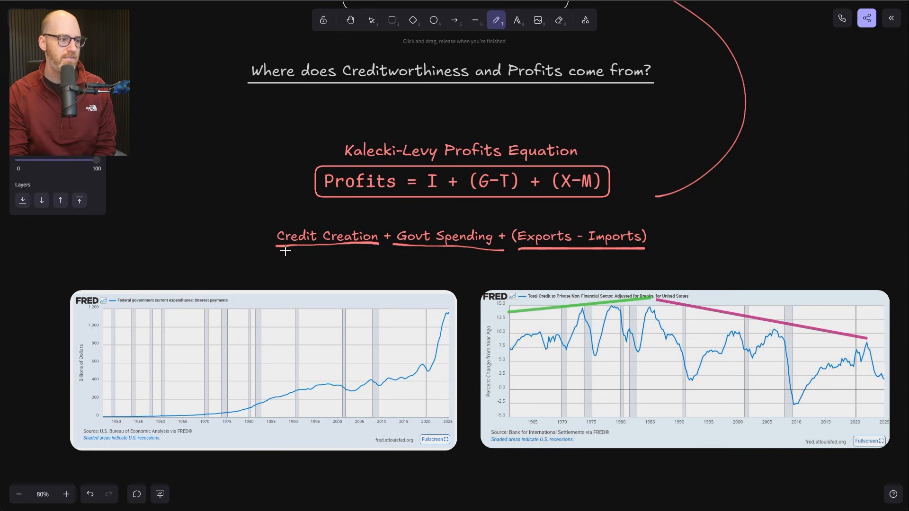
# Step: Draw a red freehand box around Govt Spending, then start one around Credit Creation
pyautogui.moveTo(395, 237); pyautogui.dragTo(475, 223)
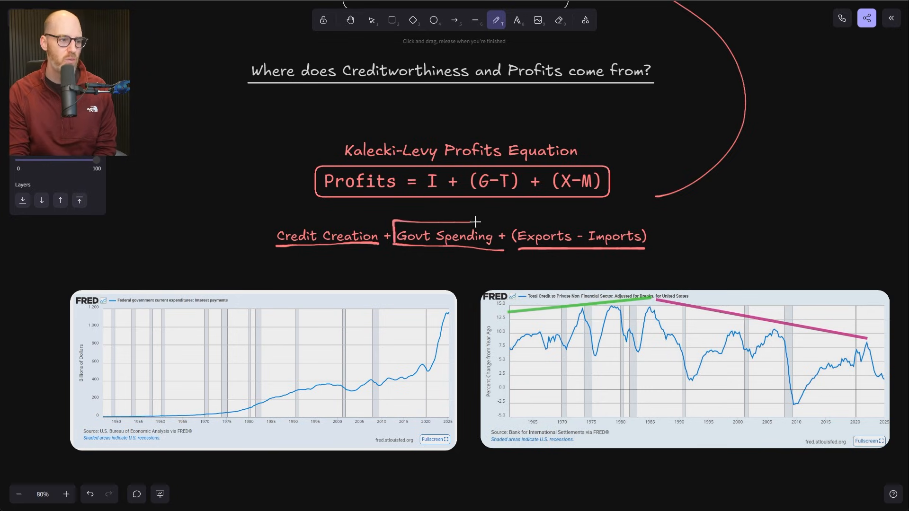
pyautogui.moveTo(476, 220); pyautogui.dragTo(499, 252)
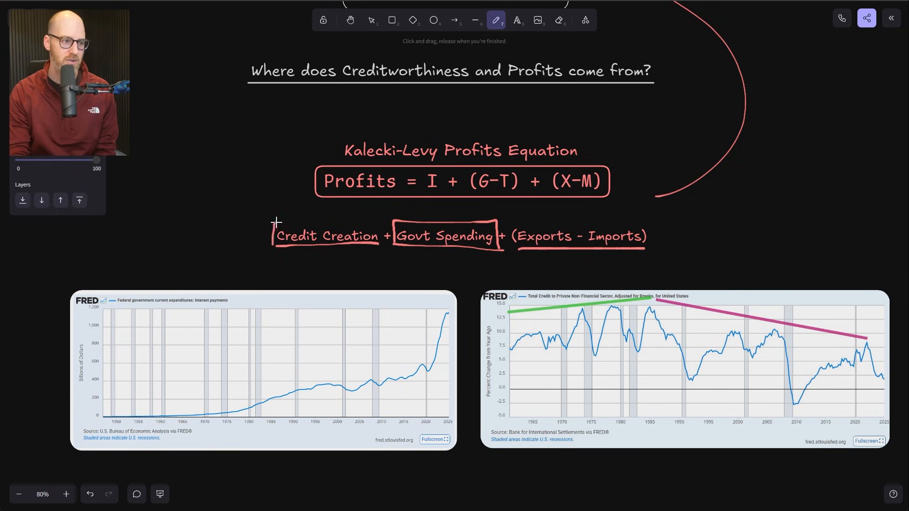
pyautogui.moveTo(275, 222); pyautogui.dragTo(383, 248)
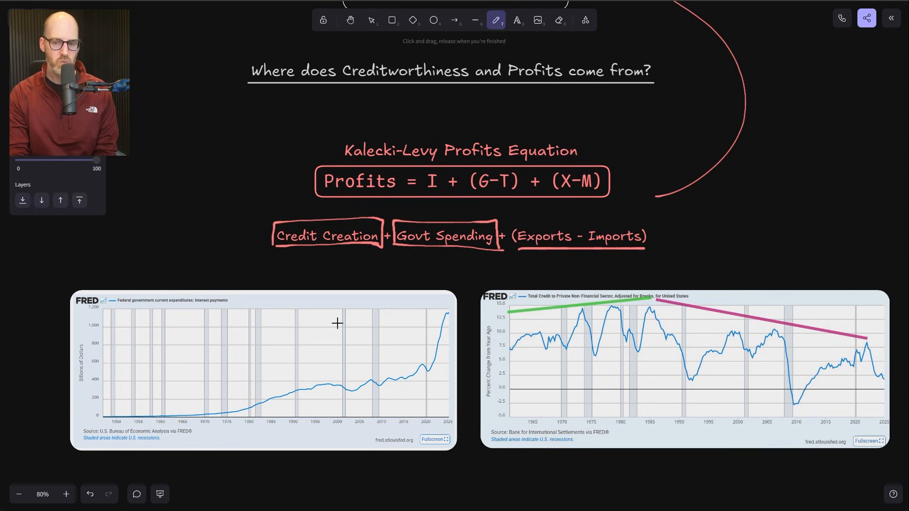
pyautogui.moveTo(613, 377)
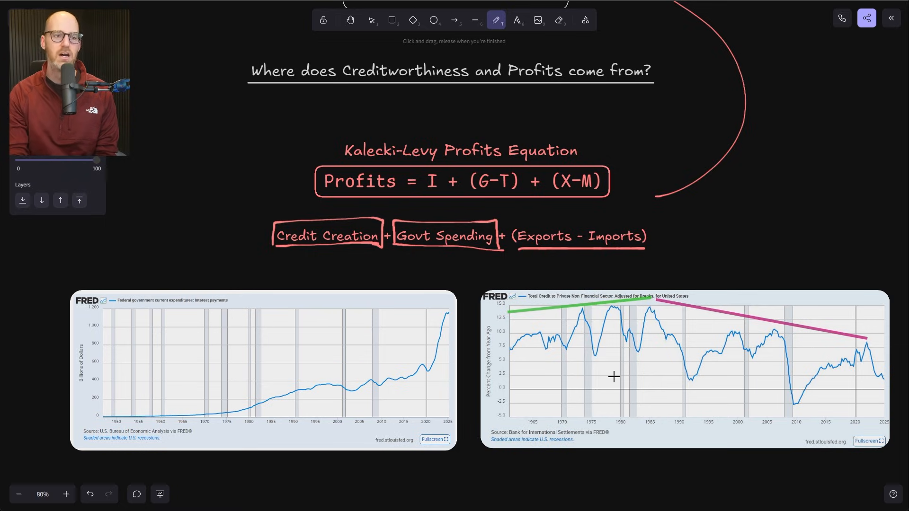
pyautogui.moveTo(603, 371)
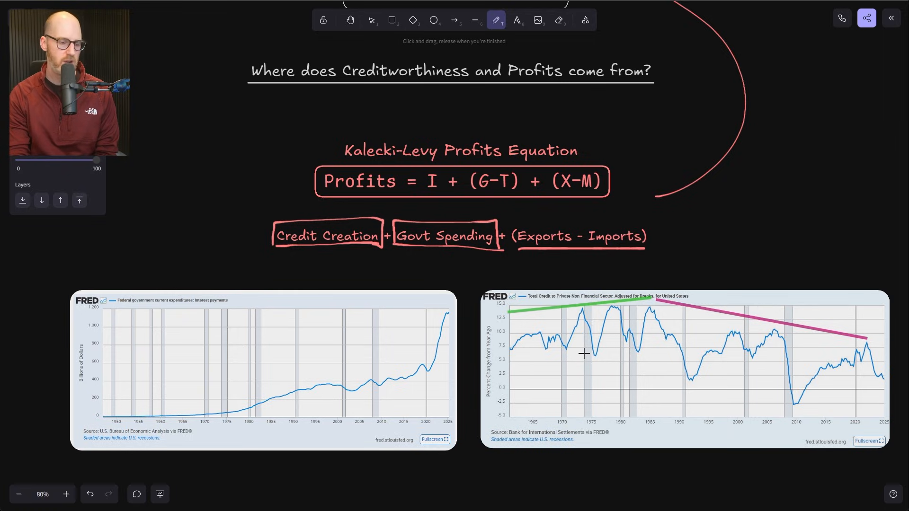
# Step: Scroll below the FRED charts to the 'What about the wealth effect?!' box
pyautogui.scroll(-3)
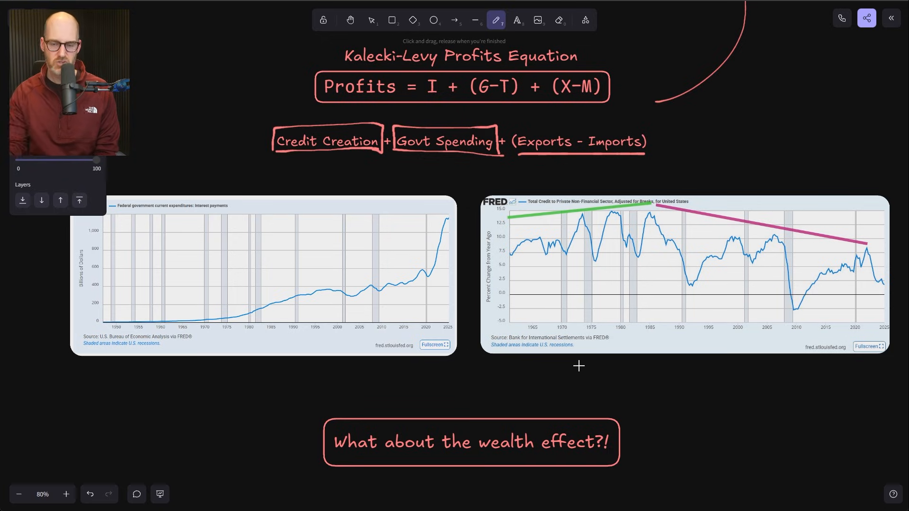
pyautogui.moveTo(602, 359)
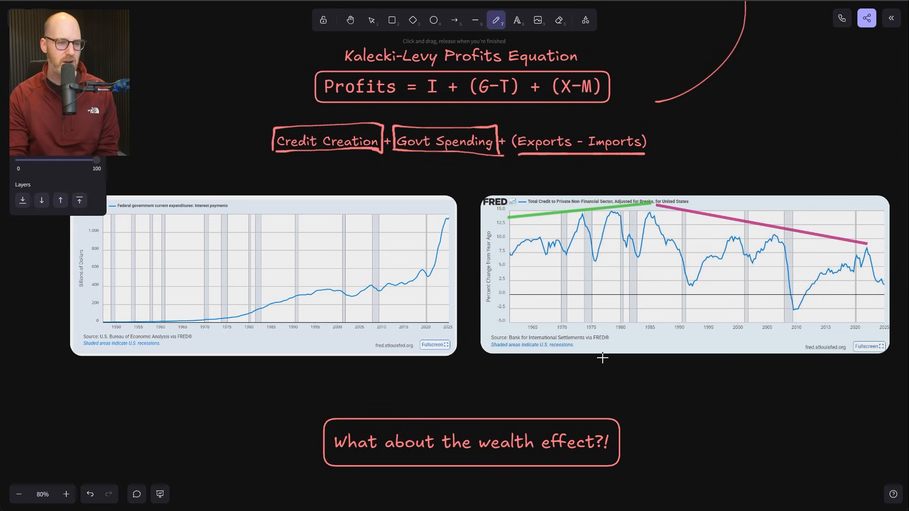
# Step: Scroll to the NPV formula and sketch a red arrow pointing at r
pyautogui.scroll(-3)
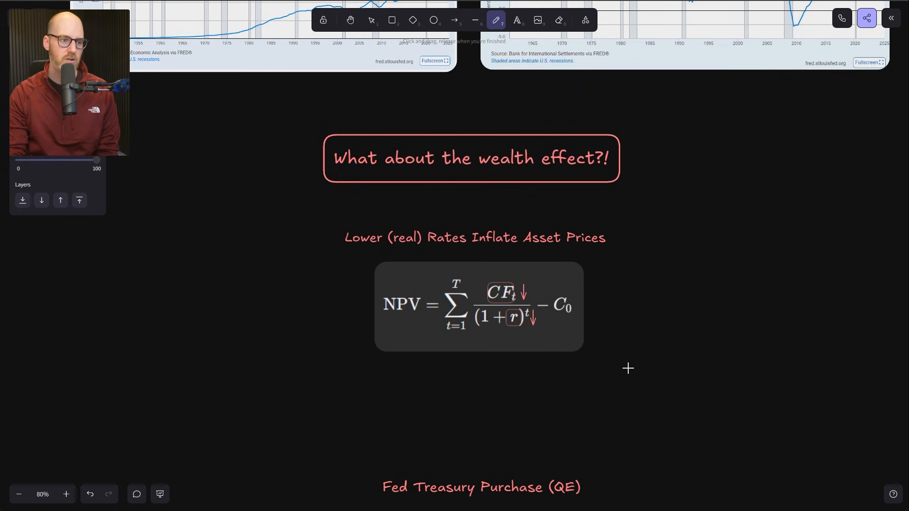
pyautogui.moveTo(534, 211)
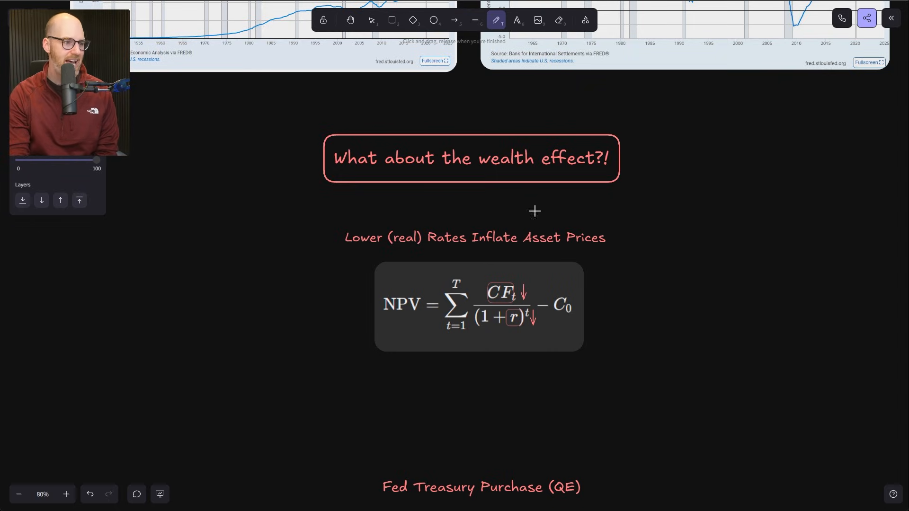
pyautogui.moveTo(566, 380); pyautogui.dragTo(533, 336)
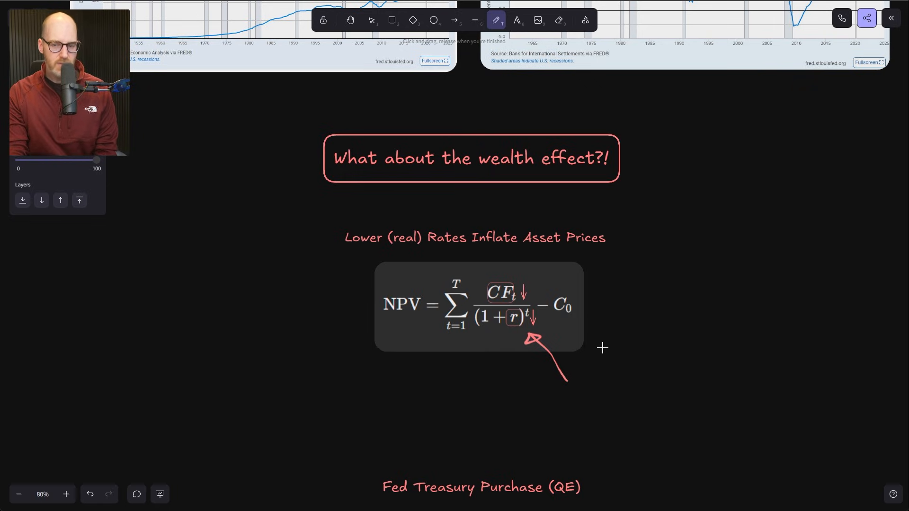
pyautogui.moveTo(638, 342)
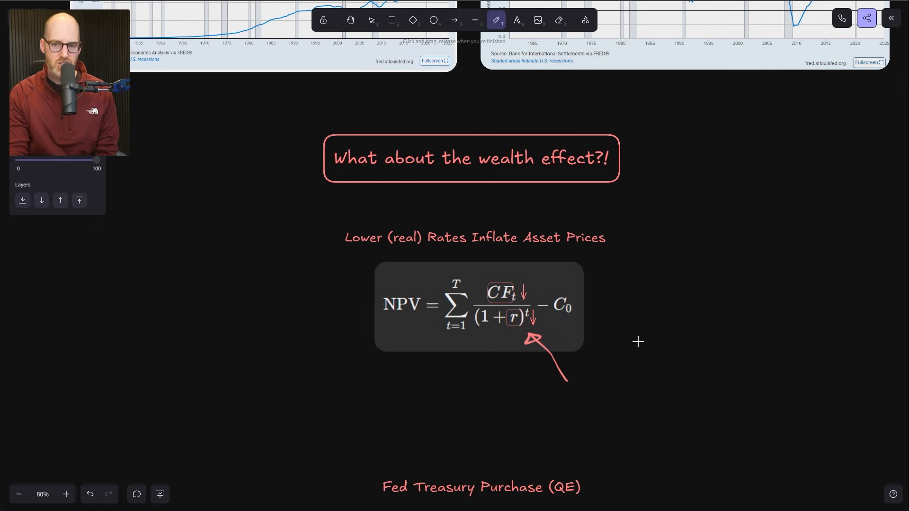
# Step: Scroll past the NPV formula to the Fed Treasury Purchase (QE) heading
pyautogui.scroll(-3)
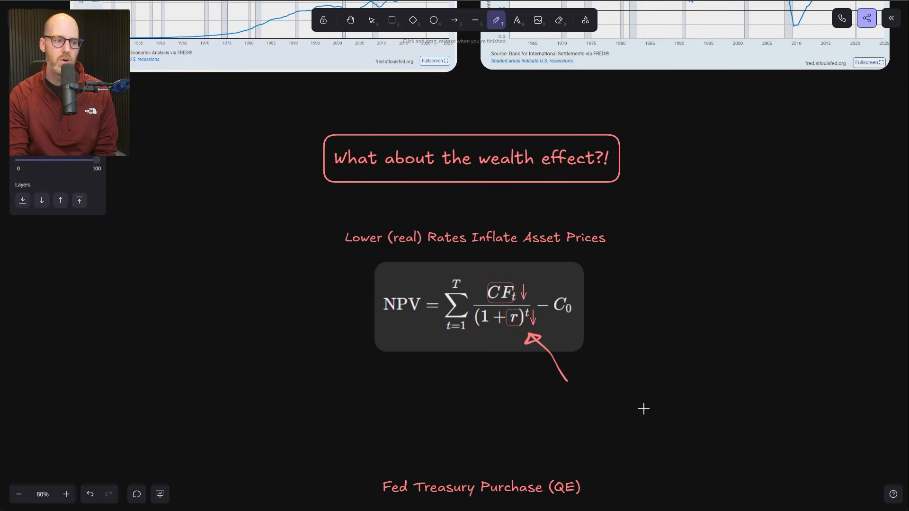
pyautogui.moveTo(646, 407)
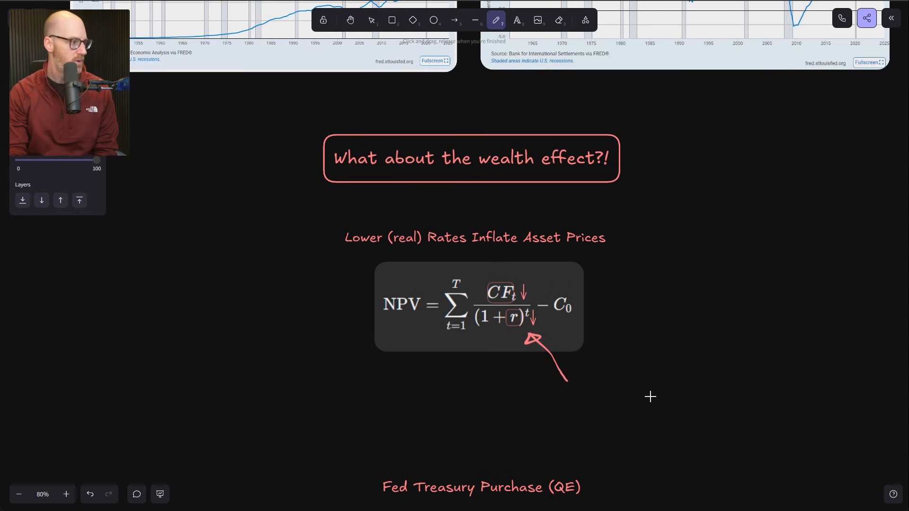
pyautogui.scroll(-3)
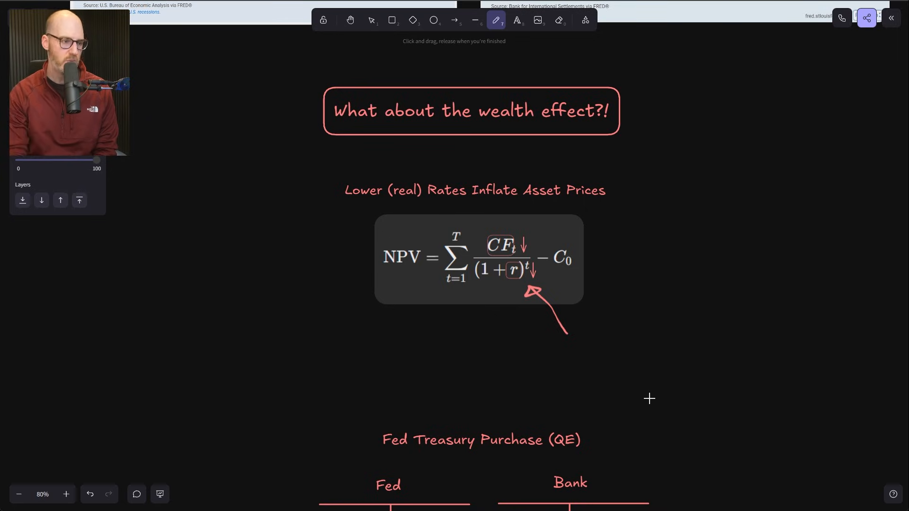
# Step: Scroll down to bring the Fed and Bank T-account balance sheets into view
pyautogui.scroll(-3)
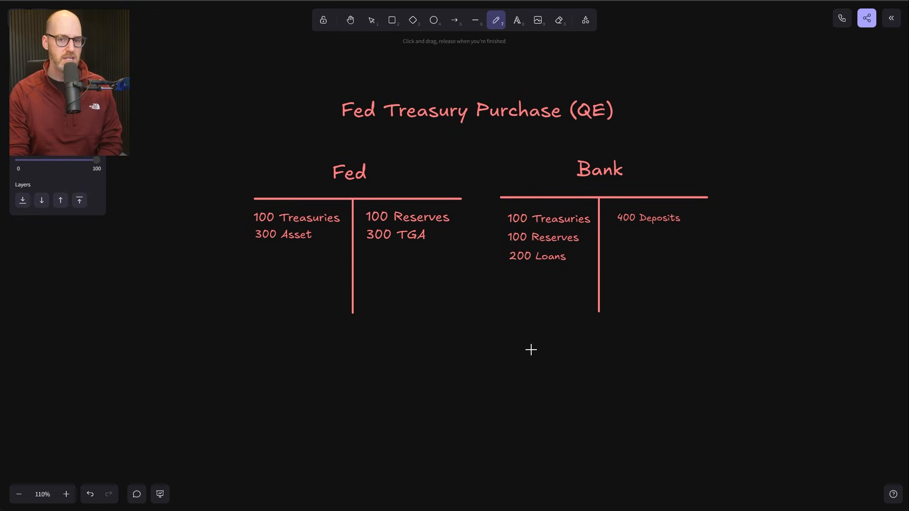
pyautogui.moveTo(511, 343)
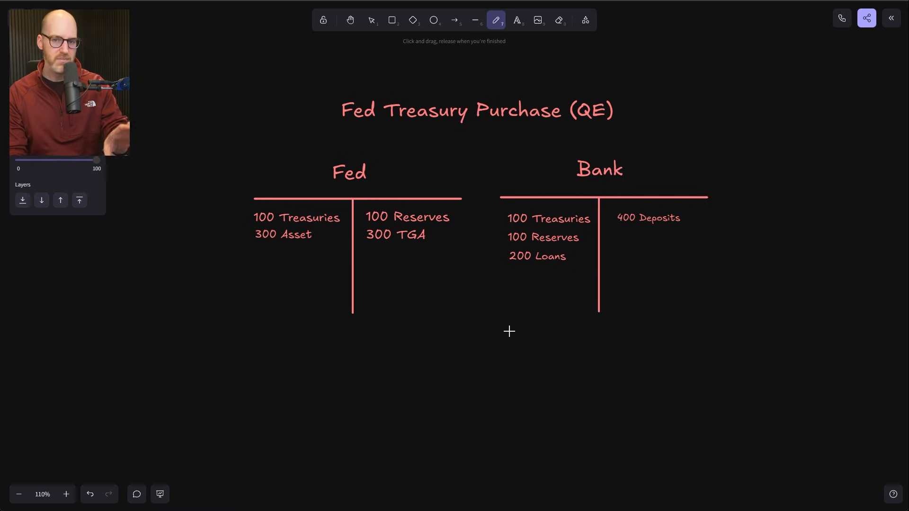
pyautogui.moveTo(511, 326)
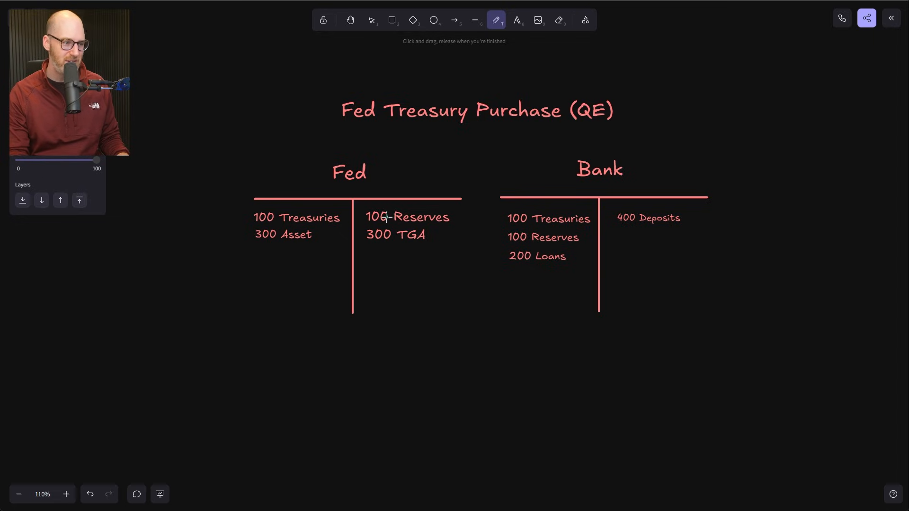
# Step: Edit the T-accounts: Fed Treasuries and Reserves 110, Bank Treasuries 90, Reserves 110
pyautogui.click(515, 19)
pyautogui.write('1')
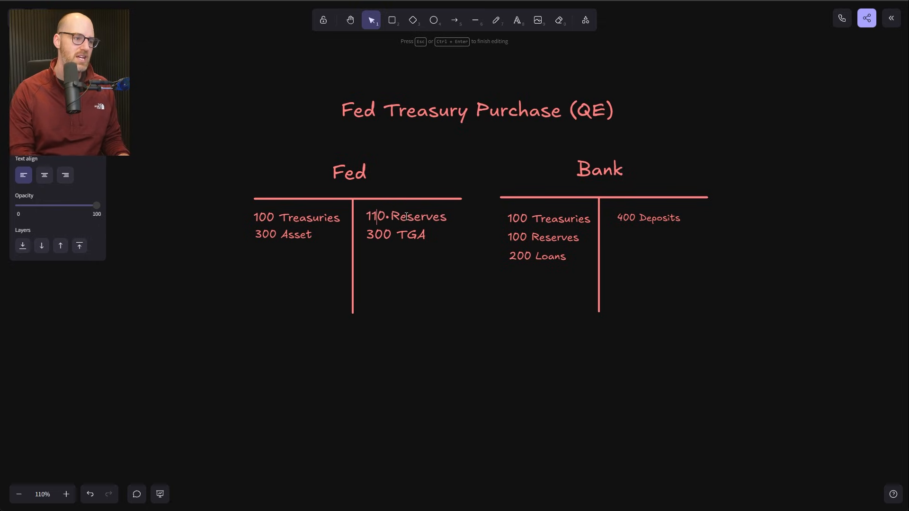
pyautogui.click(548, 219)
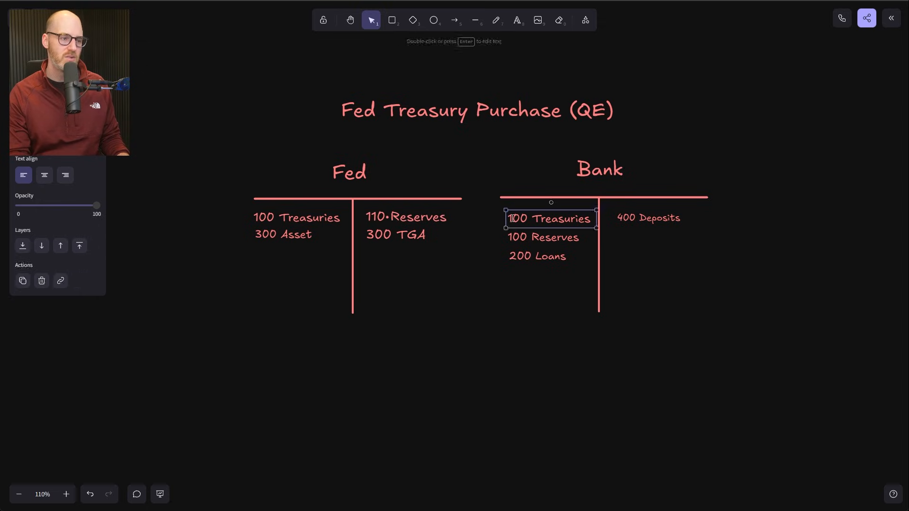
pyautogui.doubleClick(548, 219)
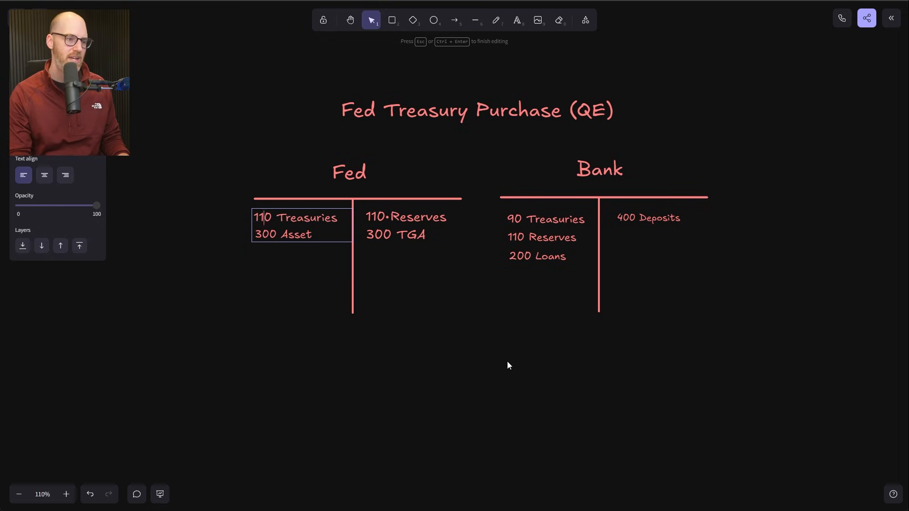
pyautogui.press('Escape')
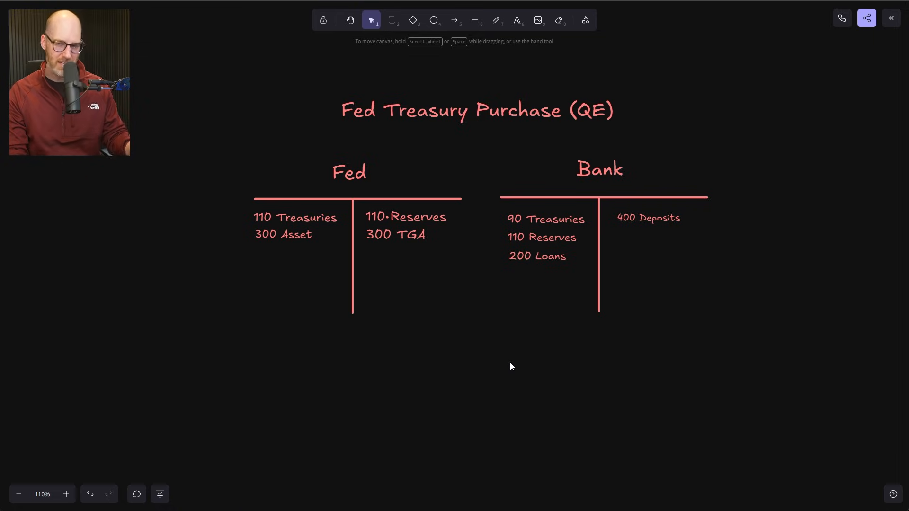
pyautogui.moveTo(607, 379)
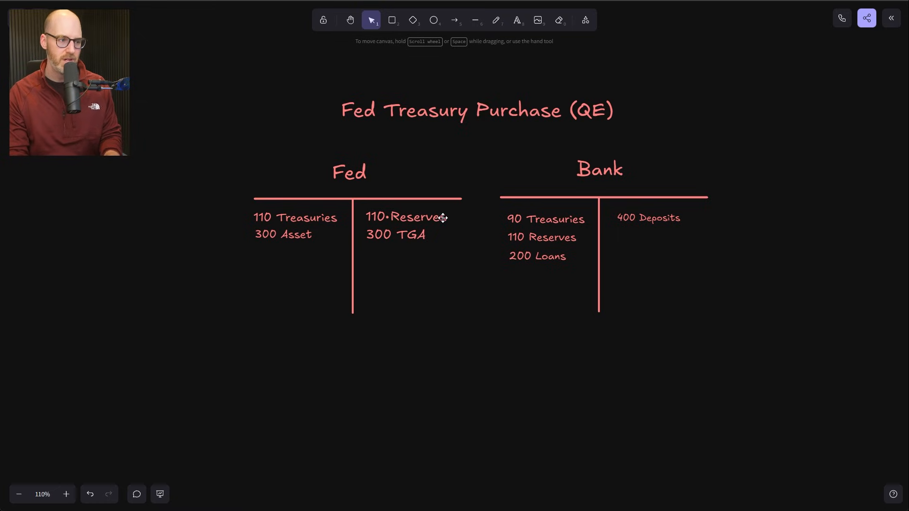
pyautogui.moveTo(620, 315)
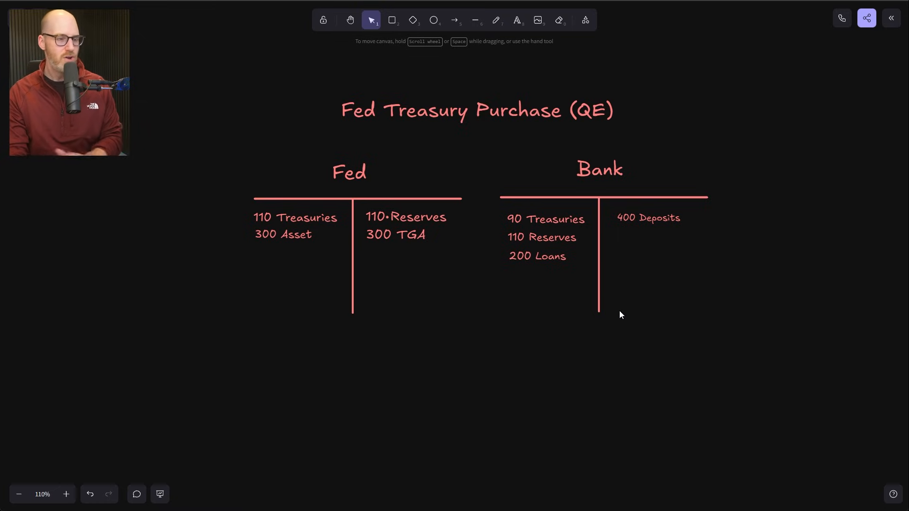
pyautogui.moveTo(541, 250)
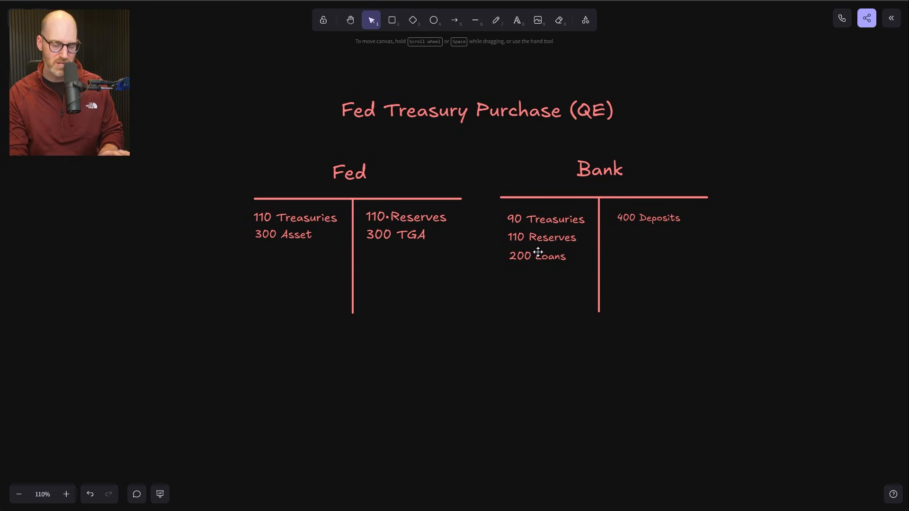
pyautogui.moveTo(542, 254)
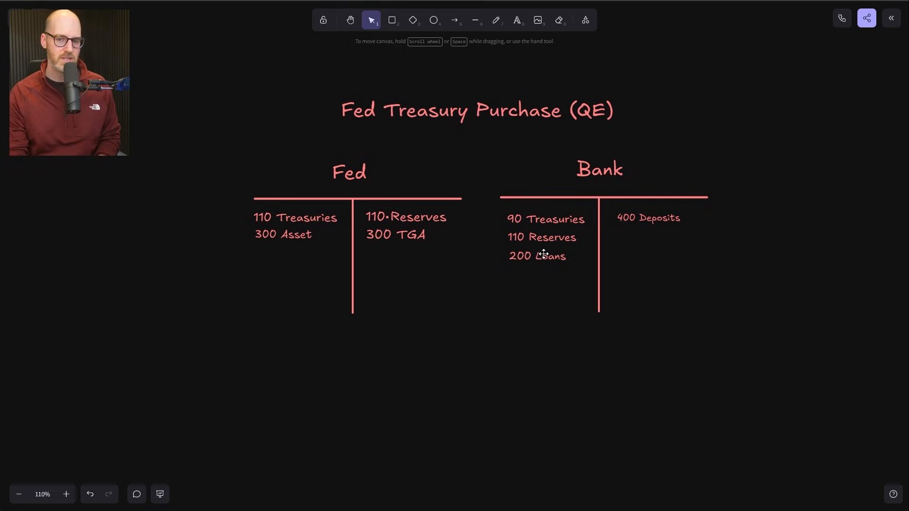
pyautogui.moveTo(549, 279)
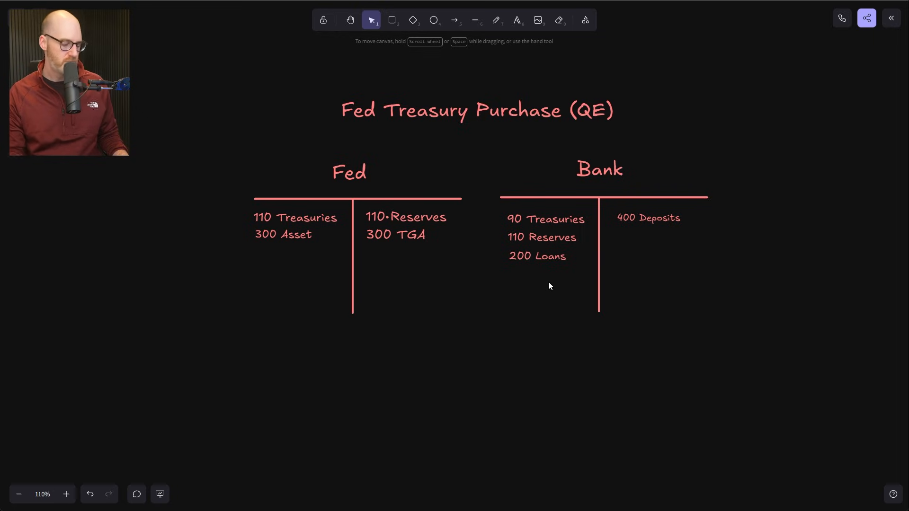
# Step: Undo the number edits, restoring every Treasuries and Reserves entry to 100
pyautogui.click(542, 238)
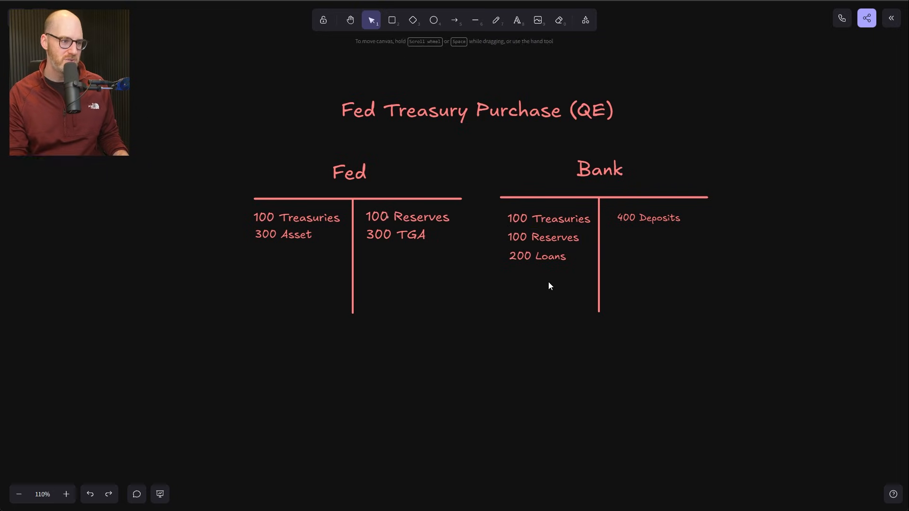
pyautogui.moveTo(511, 341)
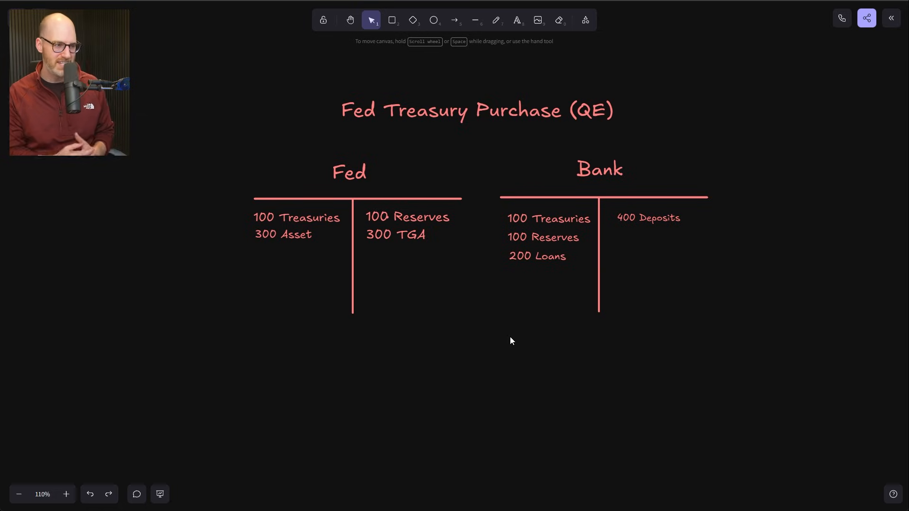